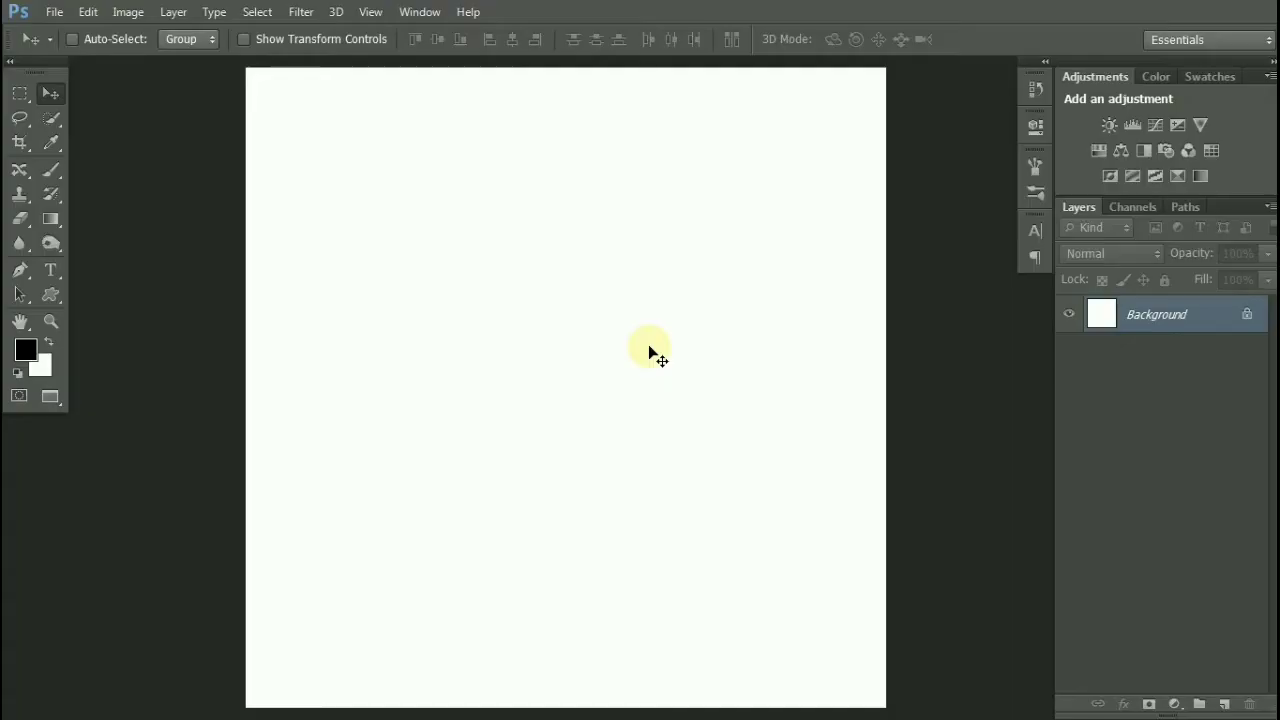
Step: Add the word GRASS as a text layer across the middle of the canvas
click(52, 270)
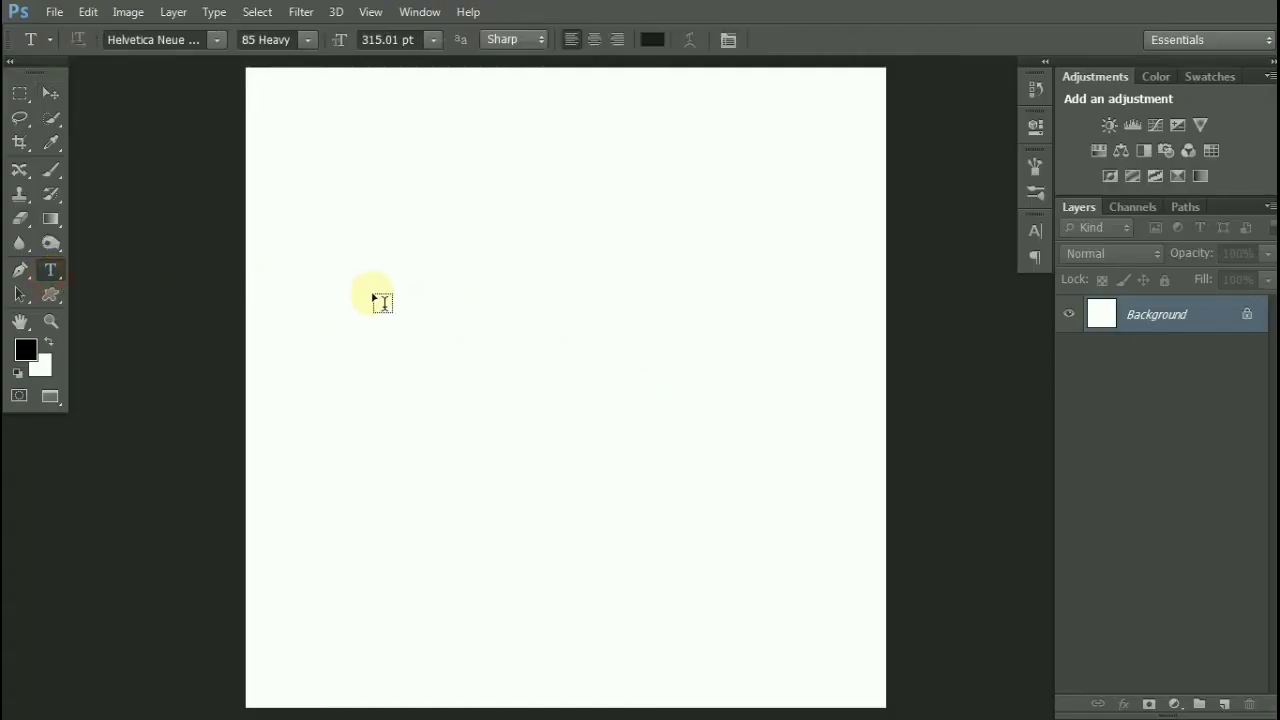
text(GR)
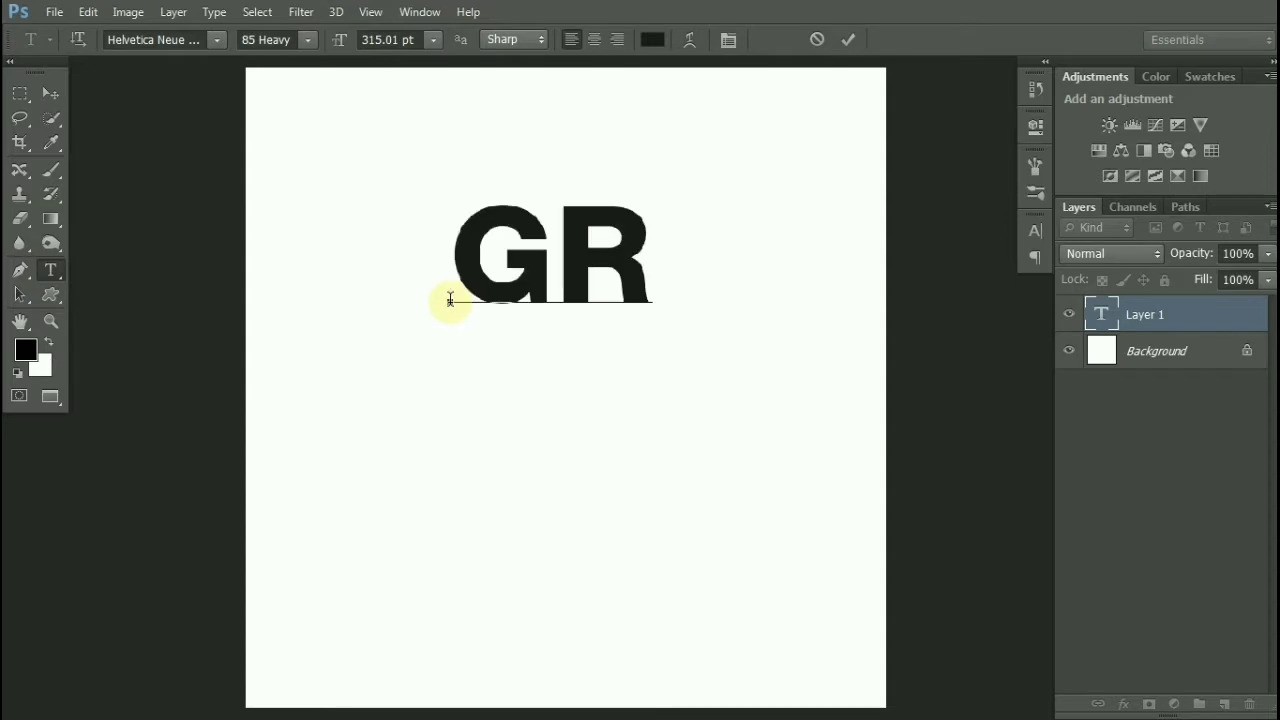
text(ASS)
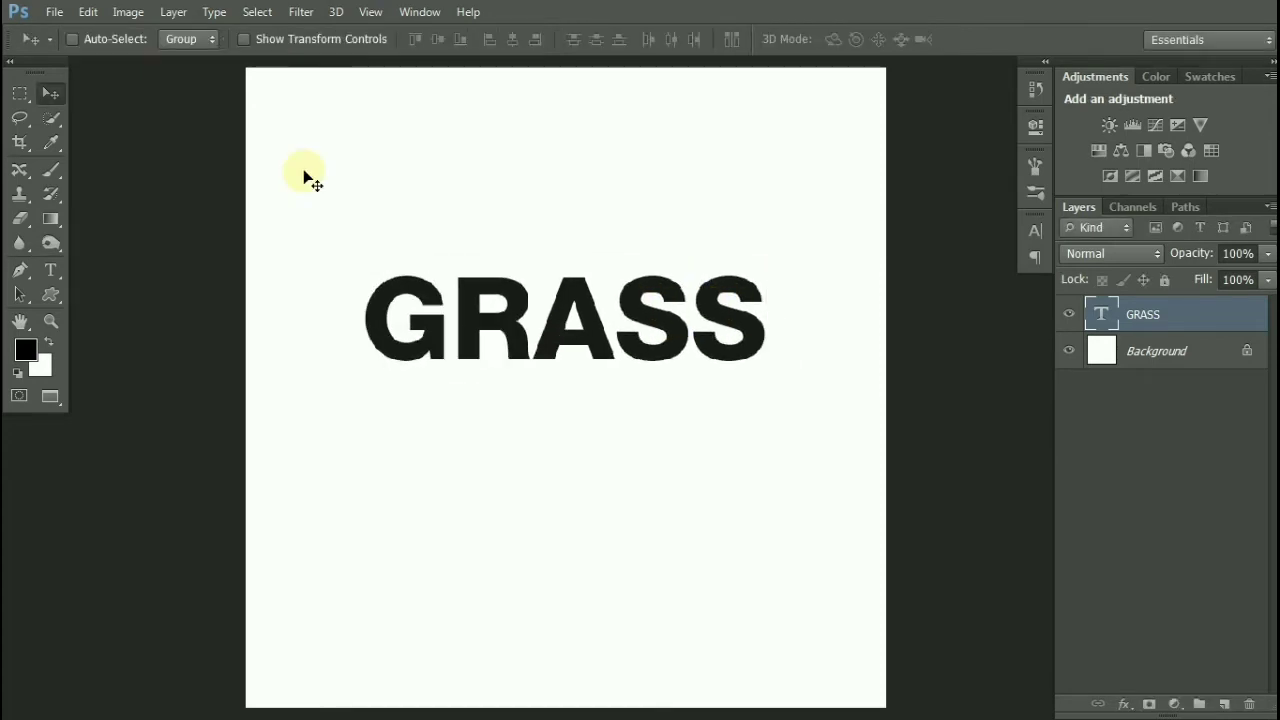
Step: Place the grass texture image as a new layer above the text and commit it
click(54, 12)
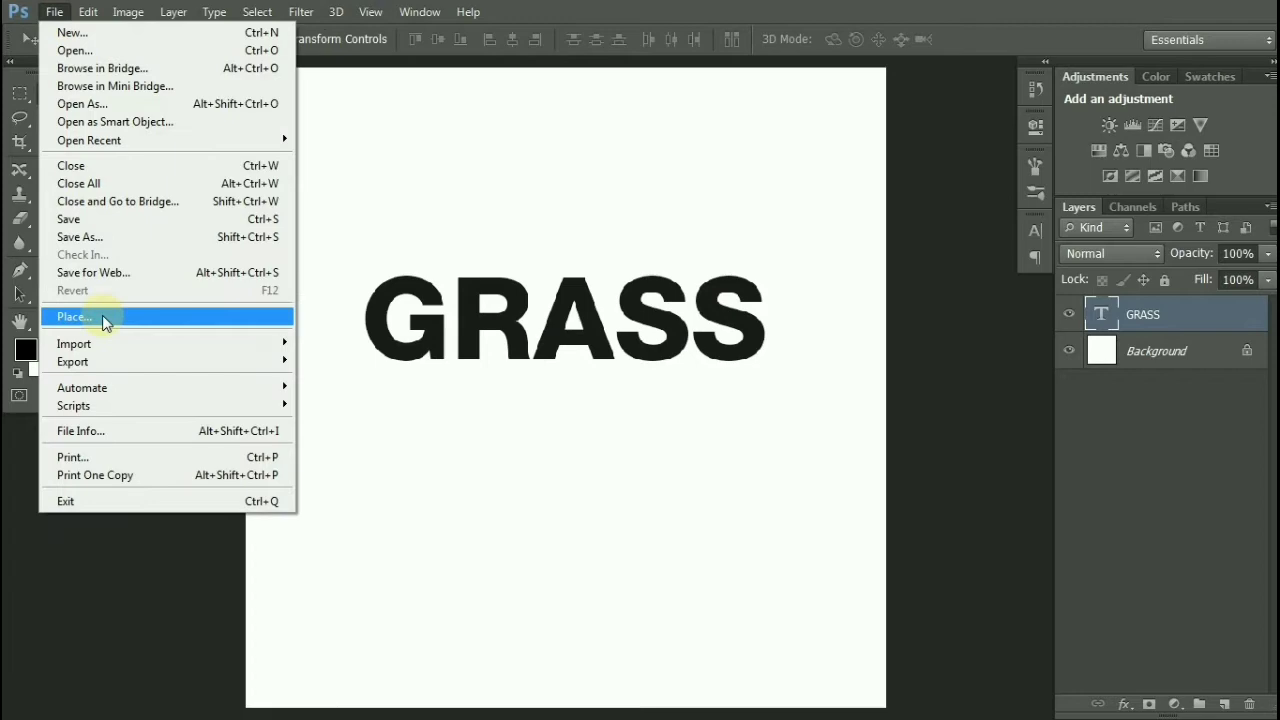
click(76, 316)
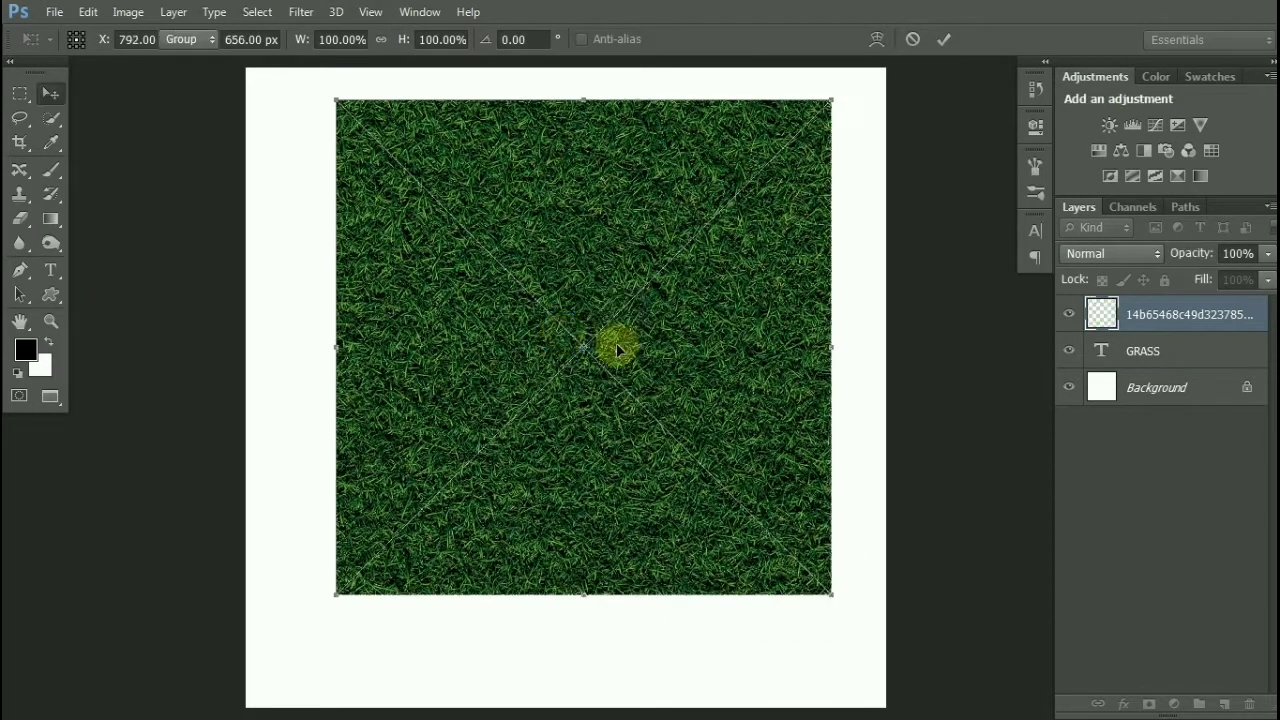
click(944, 40)
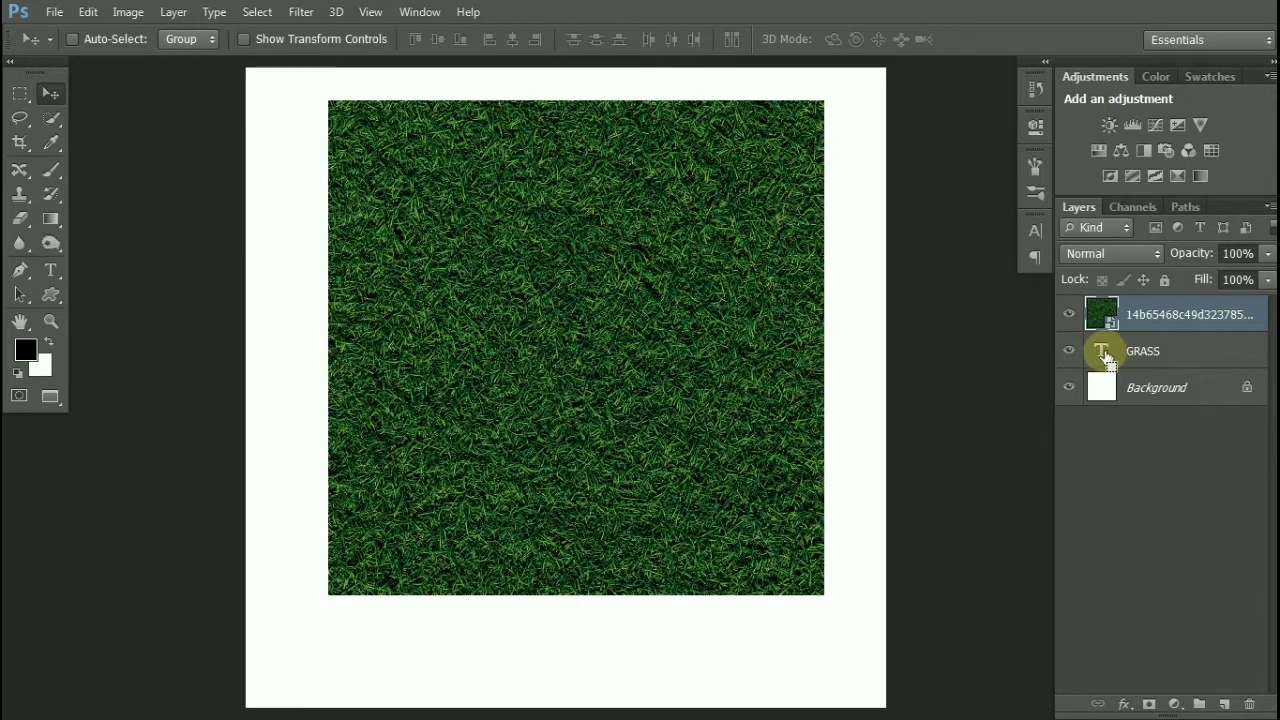
Step: Mask the grass layer to the GRASS letter shapes, hide the black text and reload the mask selection
click(1100, 350)
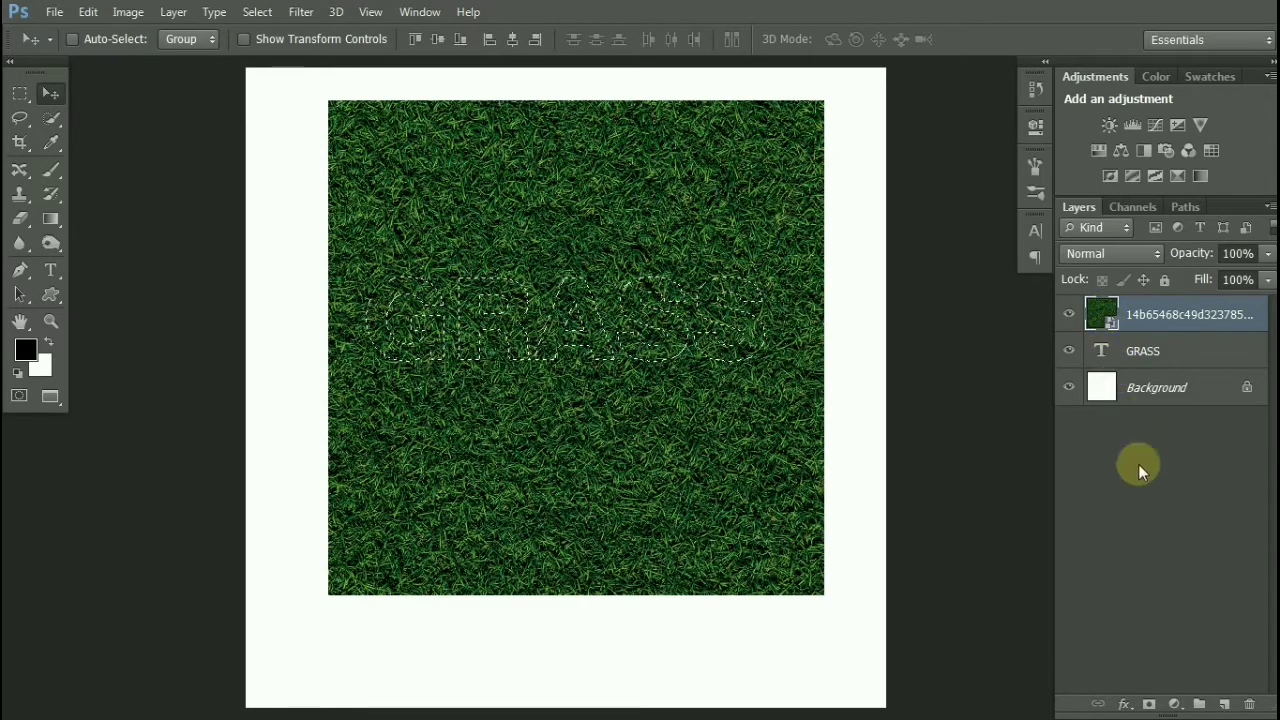
click(1150, 704)
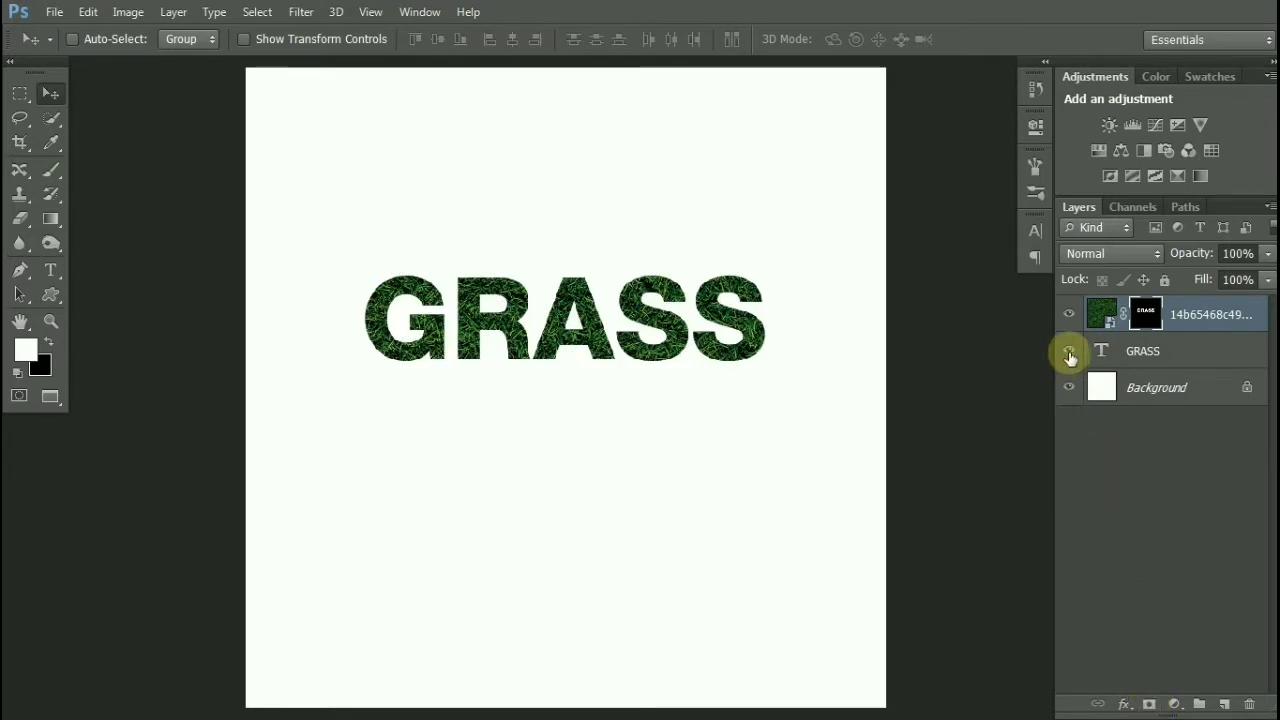
click(1068, 352)
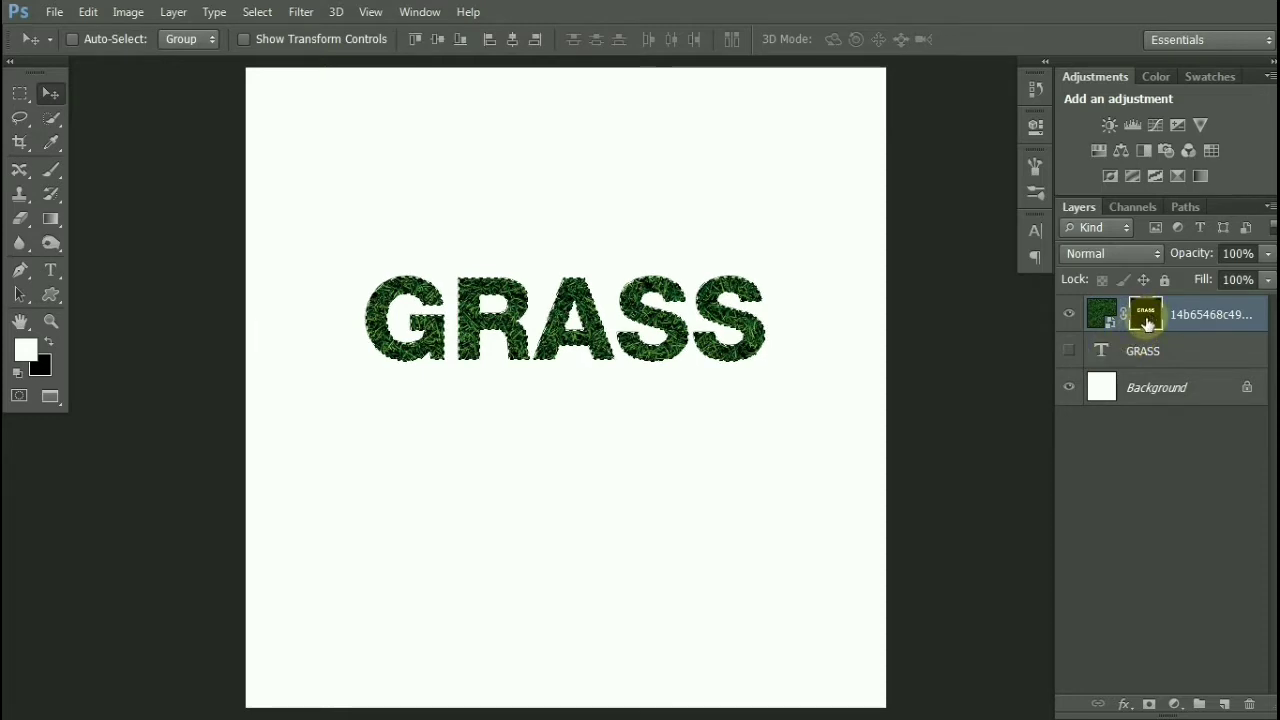
click(1146, 312)
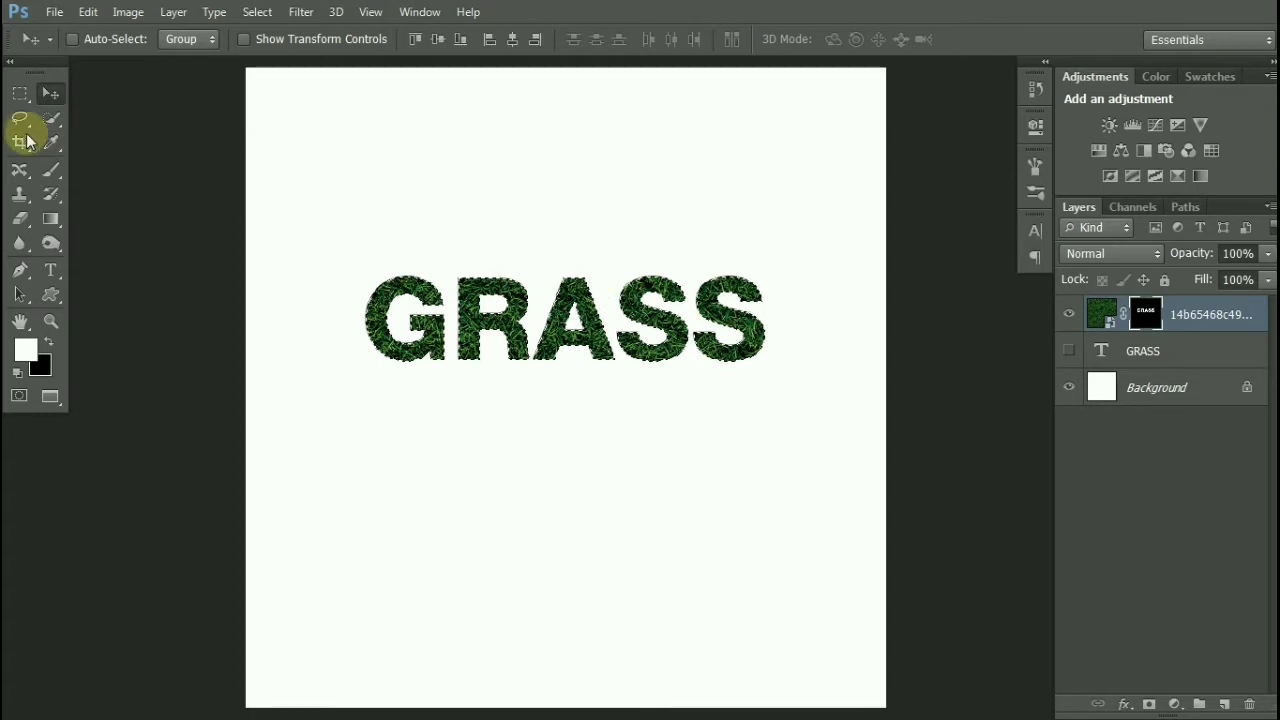
Step: Convert the GRASS letter selection into a work path via Make Work Path
click(20, 120)
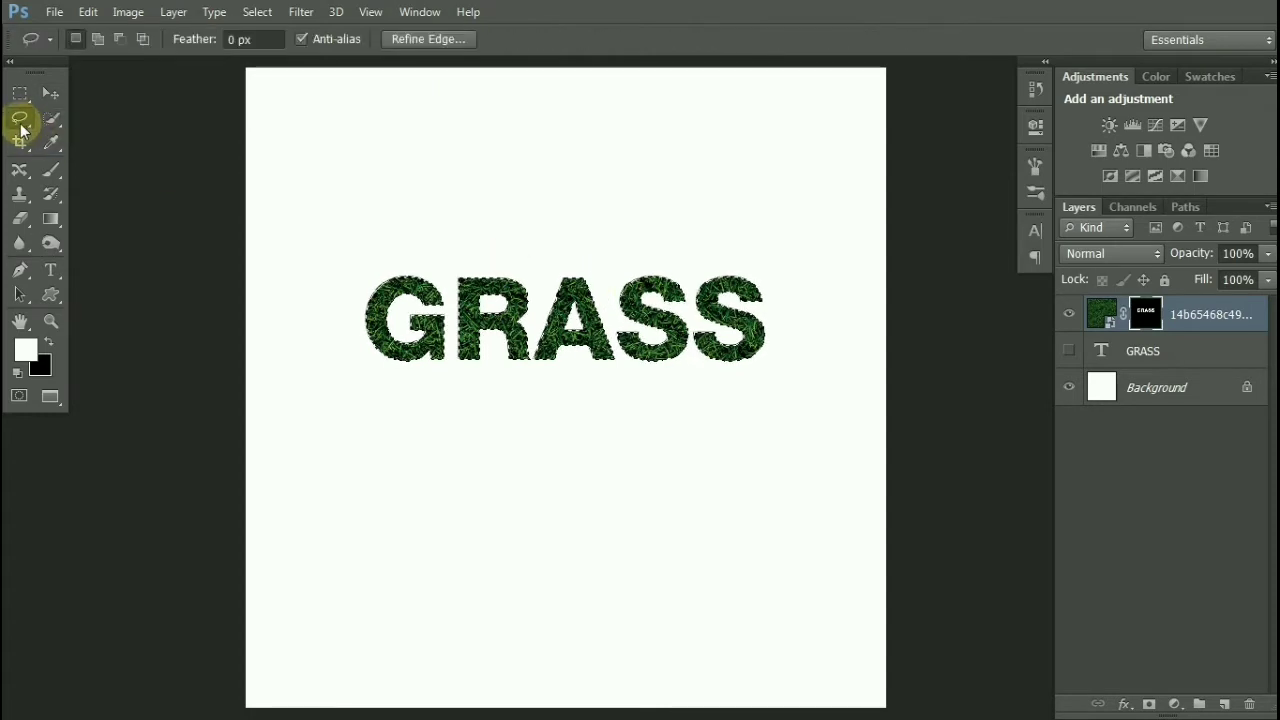
right_click(536, 290)
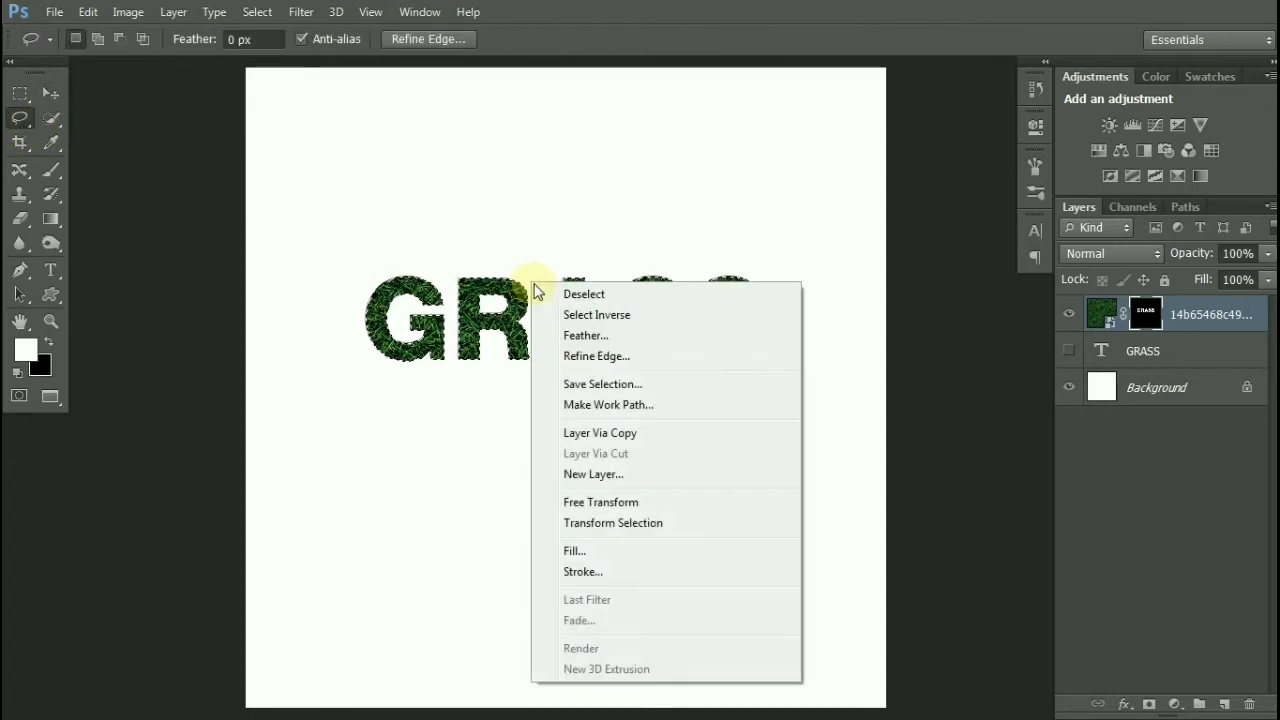
click(608, 404)
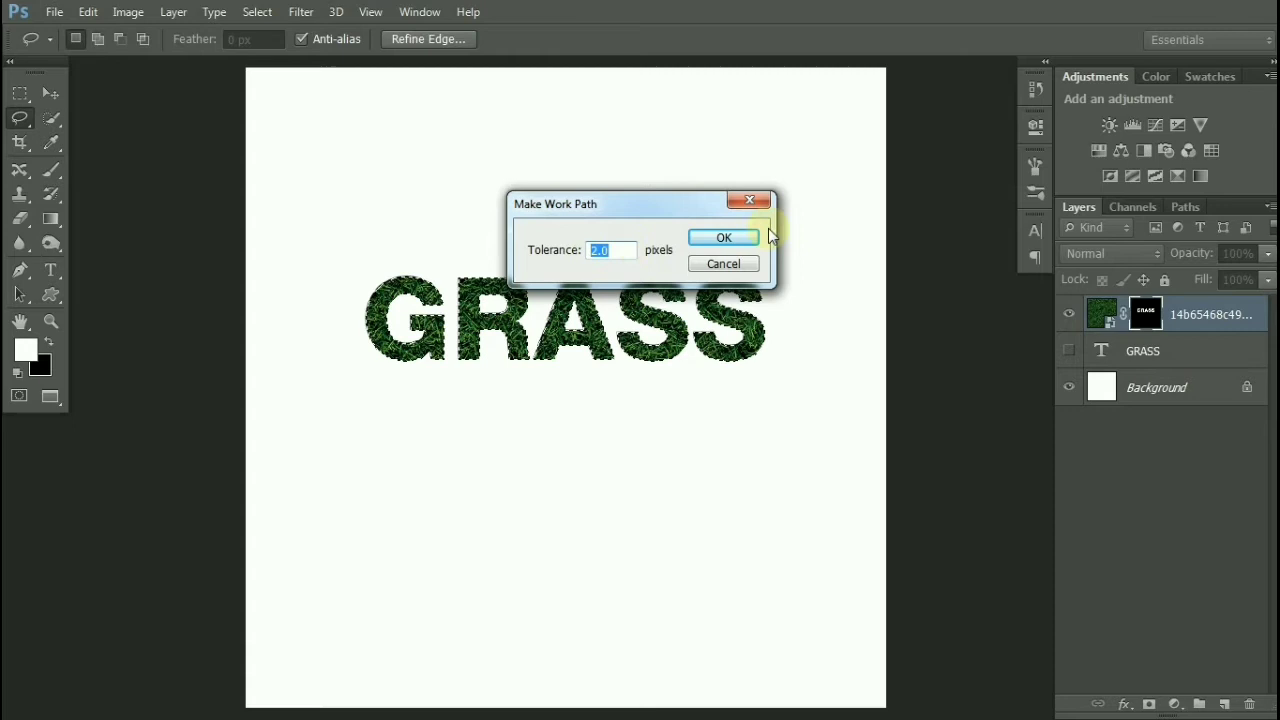
click(724, 236)
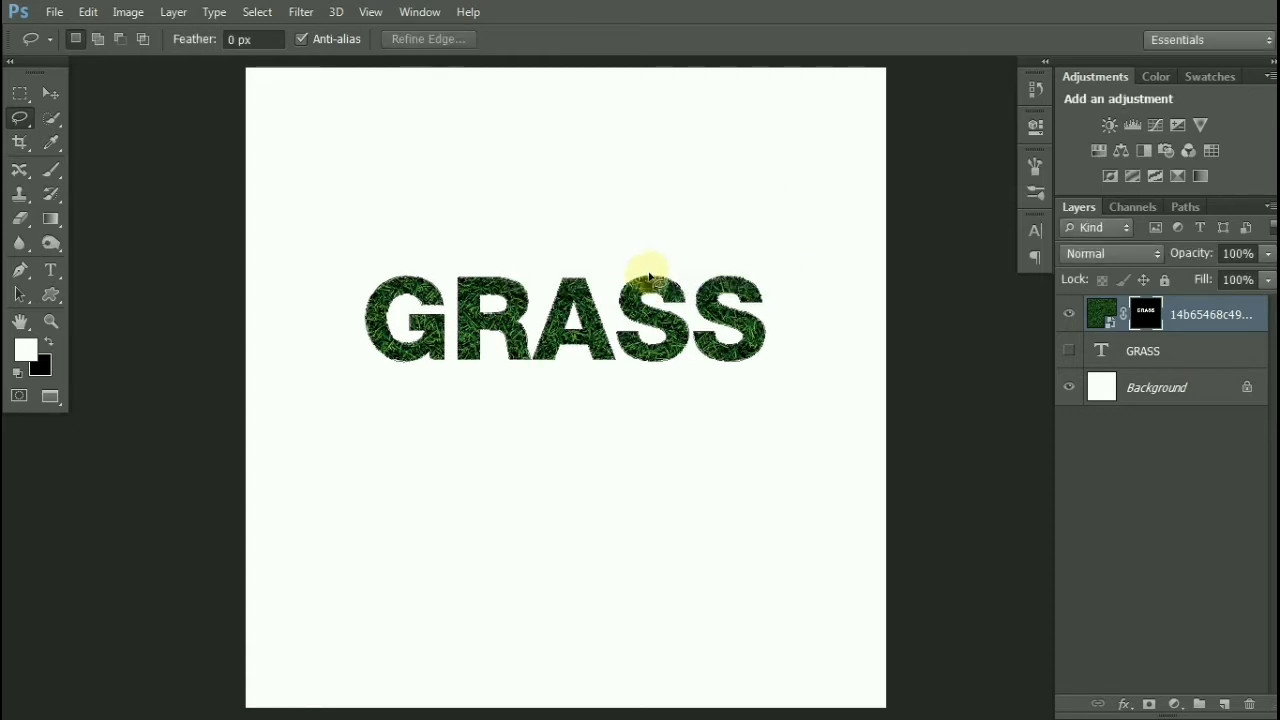
mouse_move(228, 212)
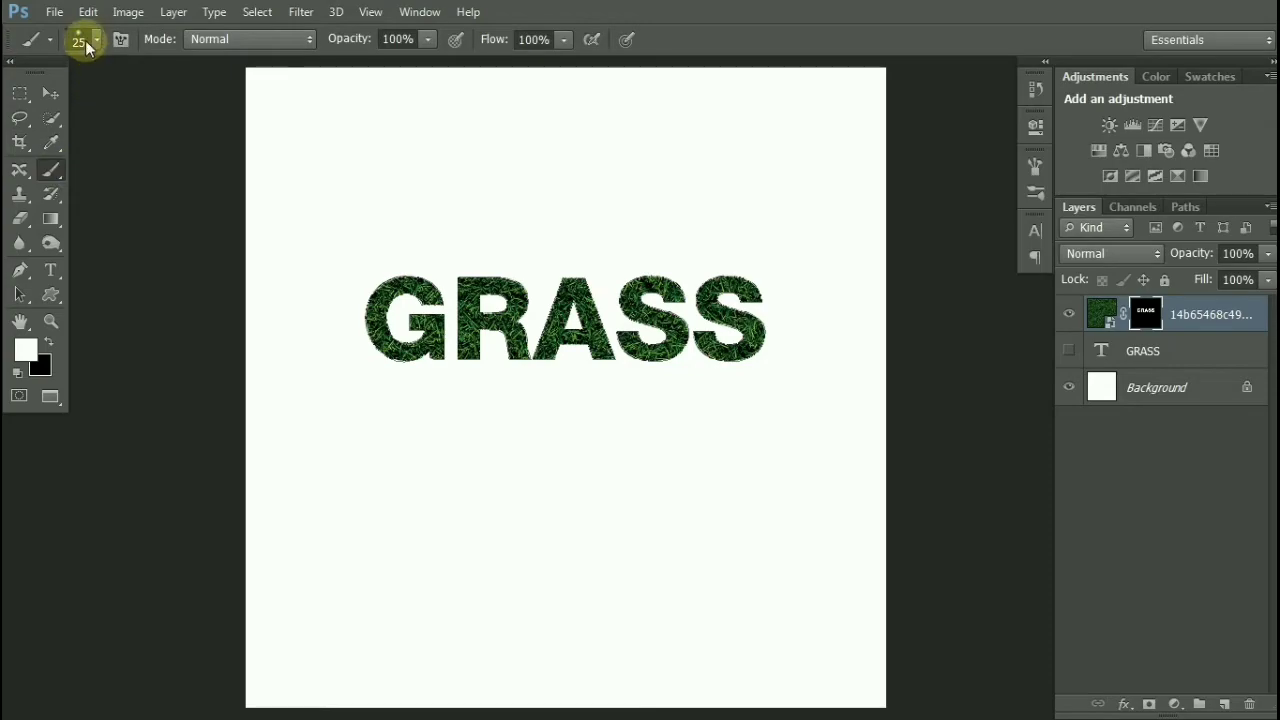
Step: Choose the grass blade tip from the brush preset picker
click(96, 40)
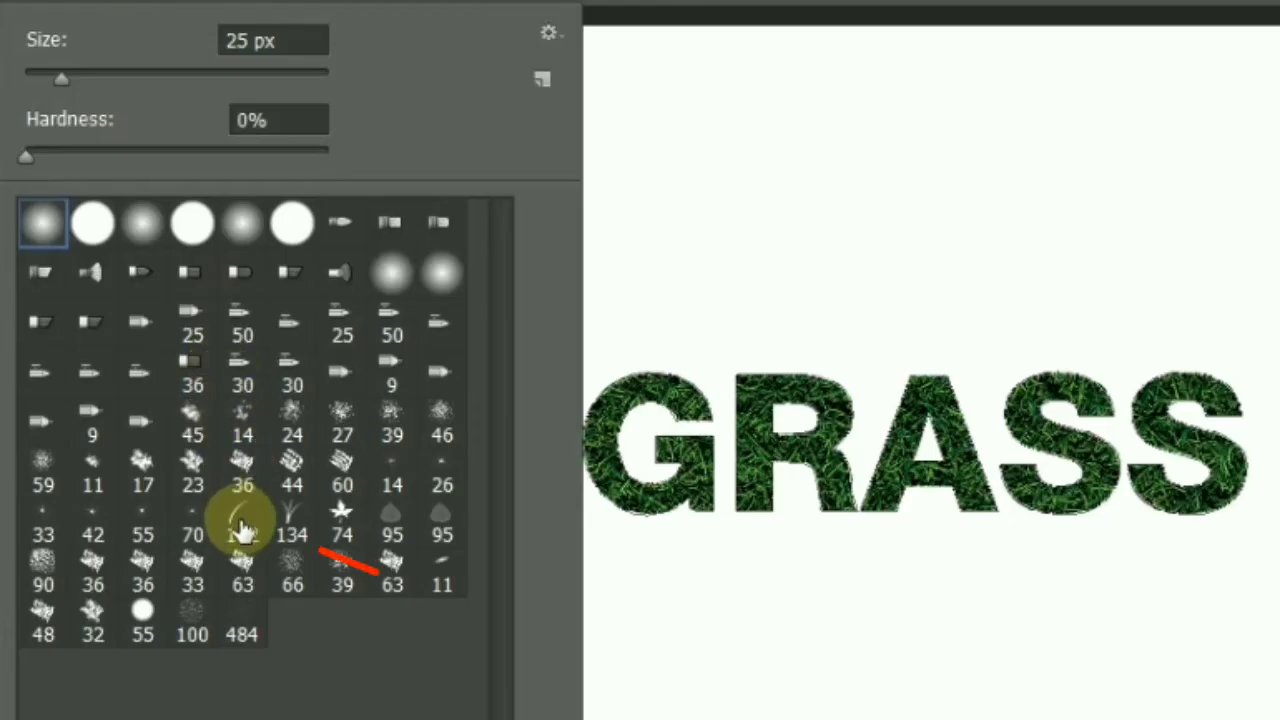
click(242, 536)
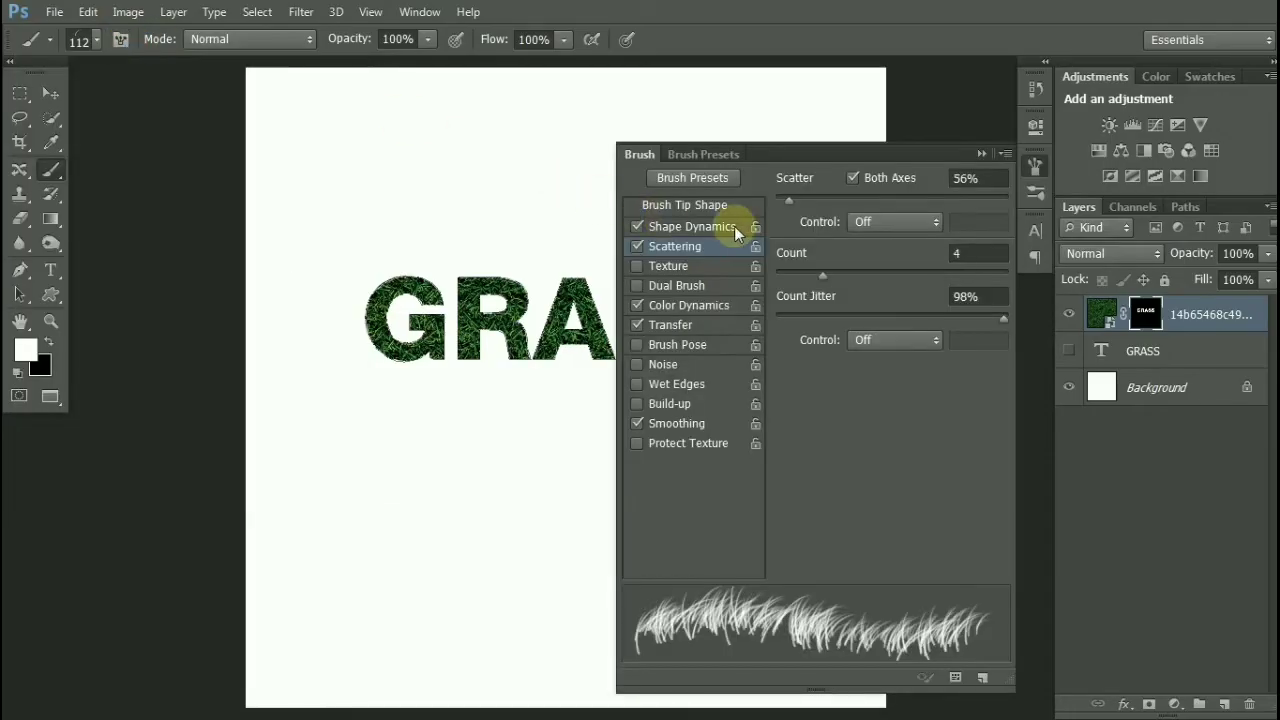
Step: Set Angle Jitter 100%, Scattering 0%, Count 10 and turn Color Dynamics off
click(694, 226)
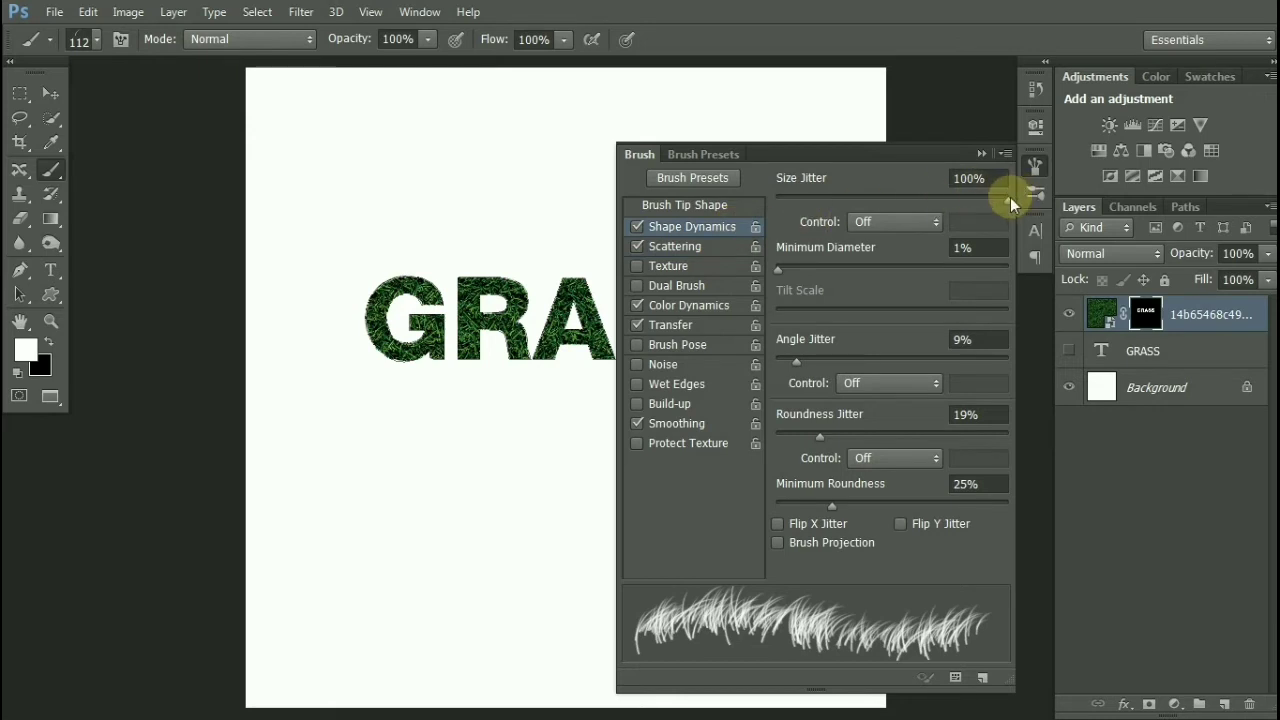
mouse_move(796, 368)
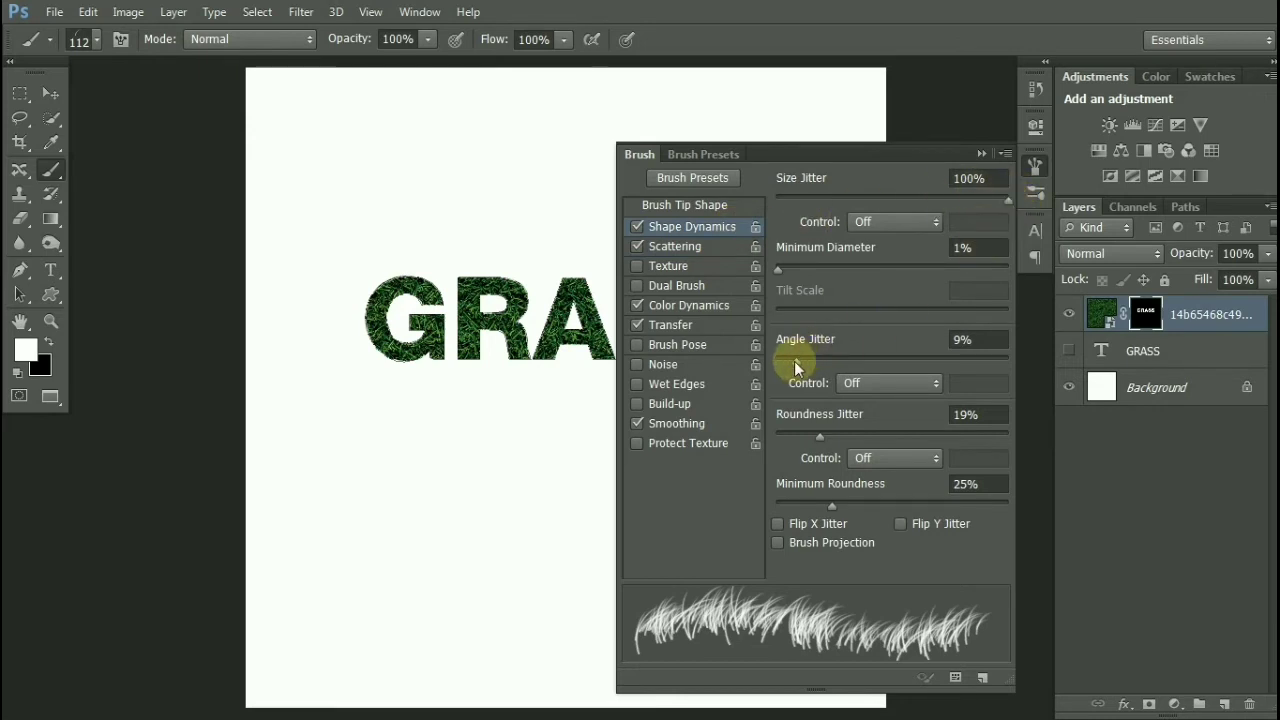
drag(796, 360, 1004, 360)
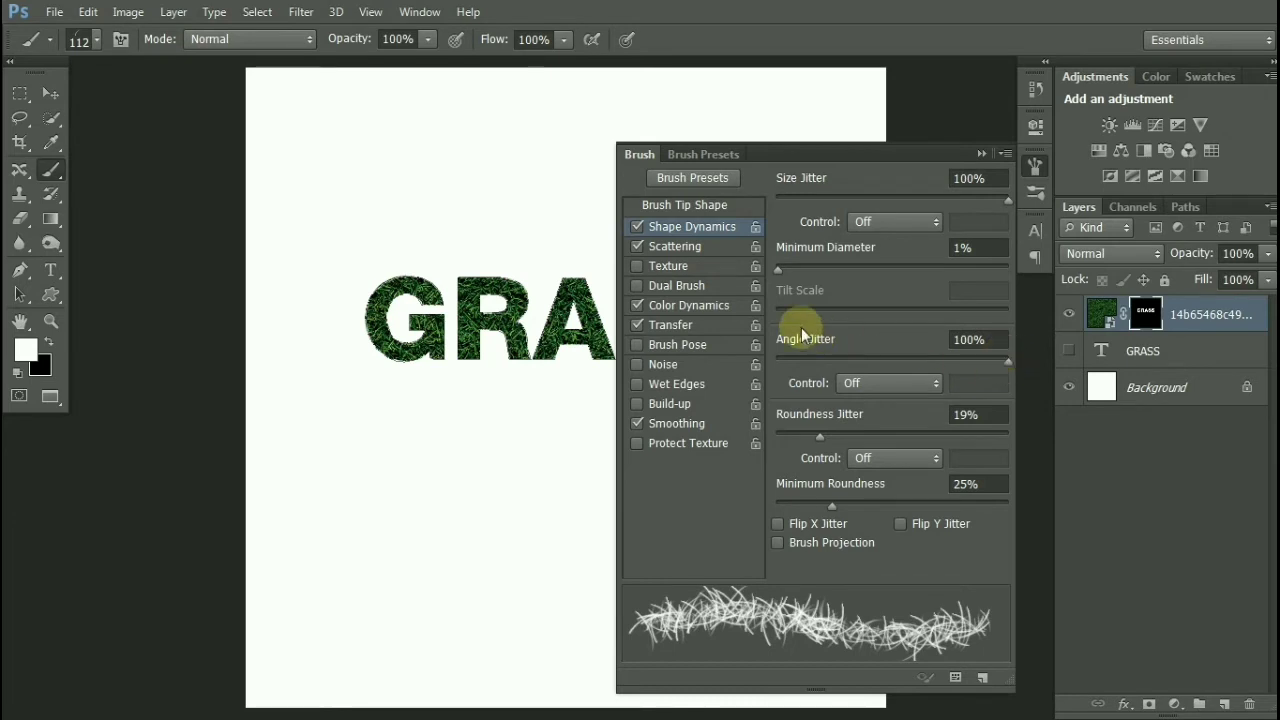
click(676, 246)
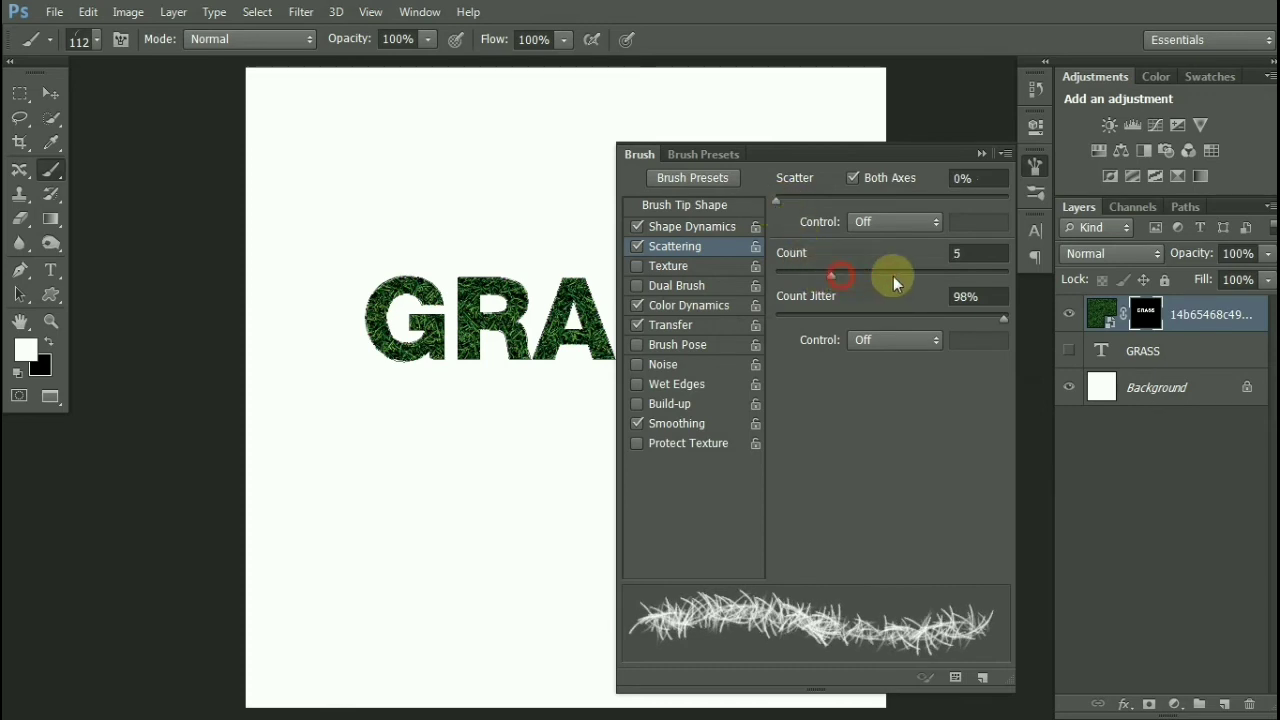
drag(844, 272, 918, 272)
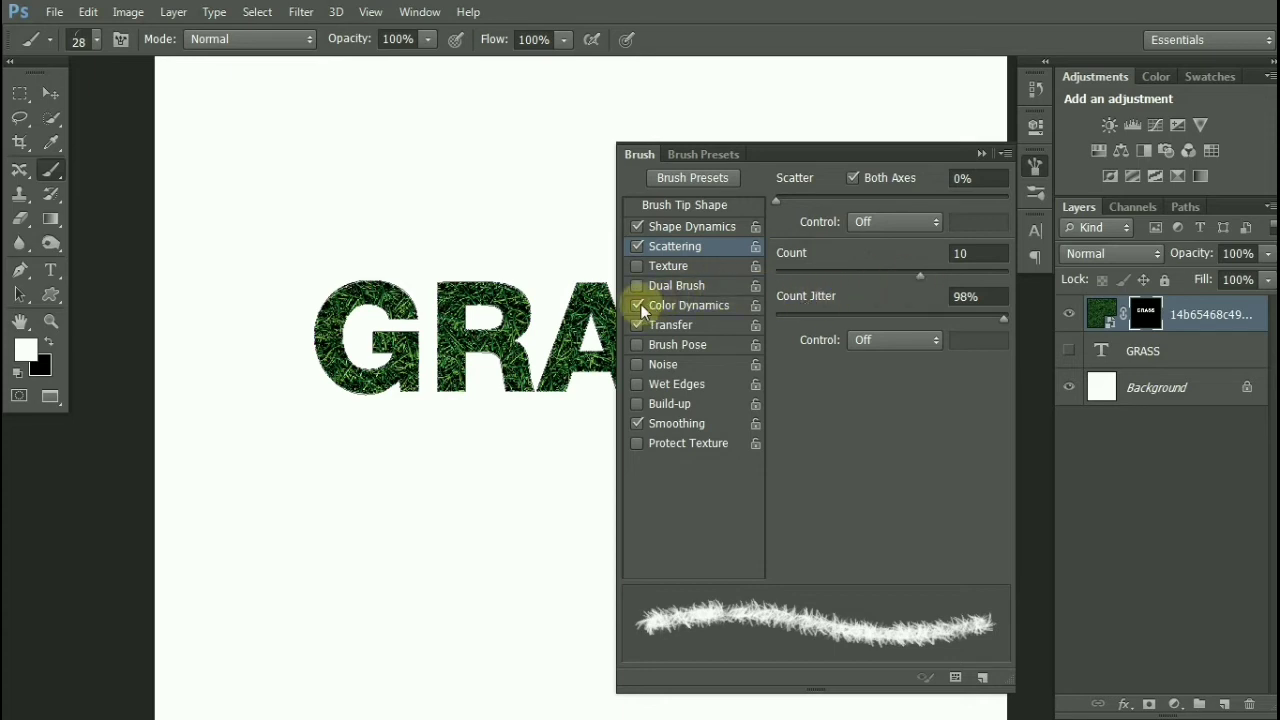
click(638, 304)
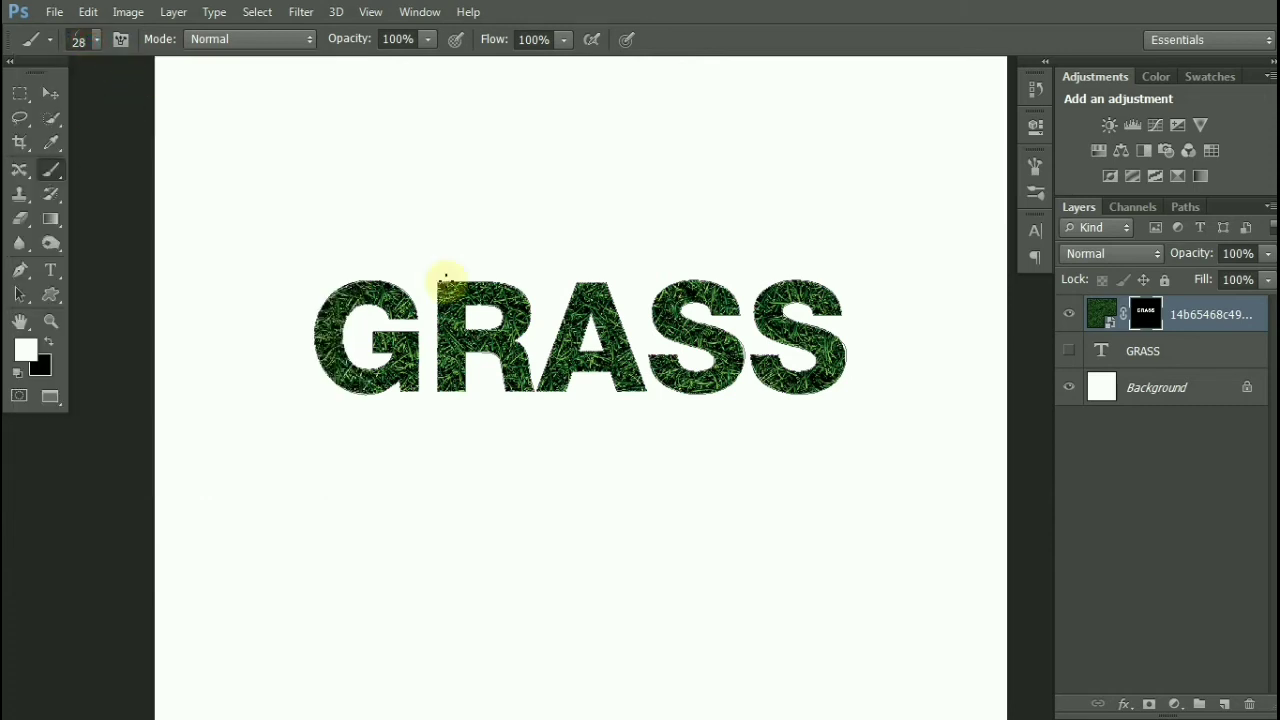
Step: Stroke the GRASS work path with the Brush tool through Stroke Path
click(20, 268)
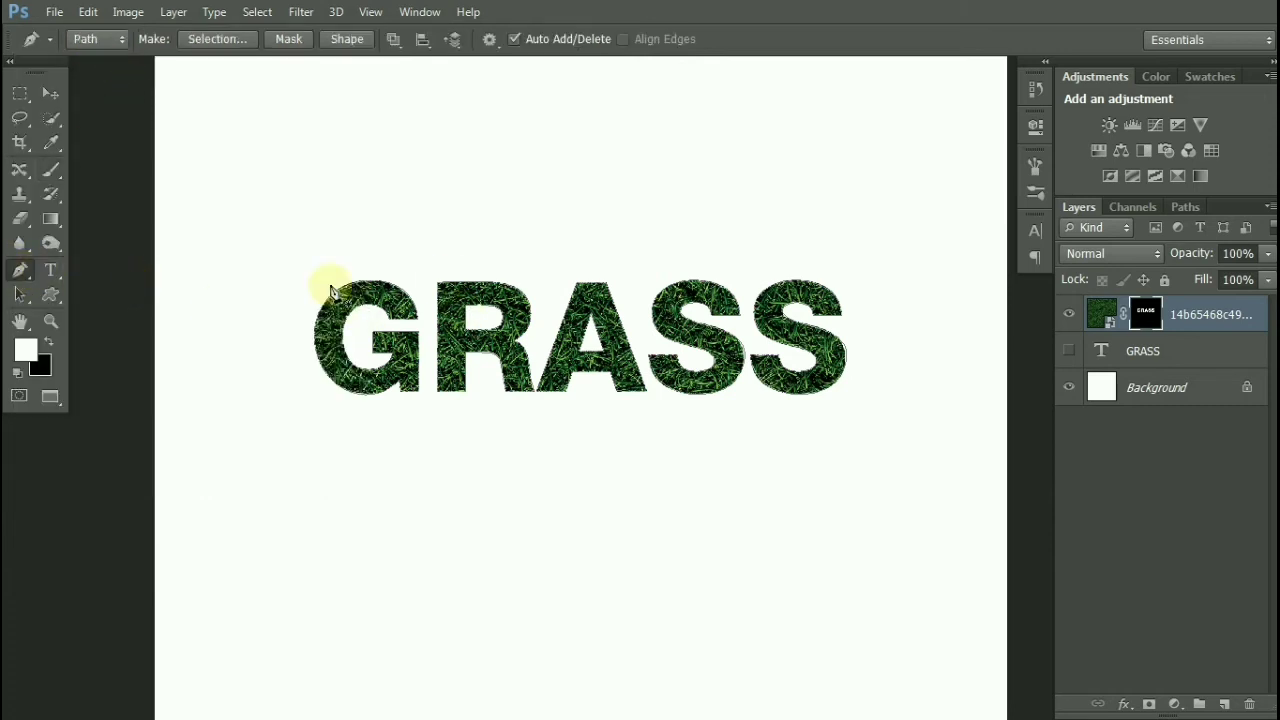
right_click(336, 290)
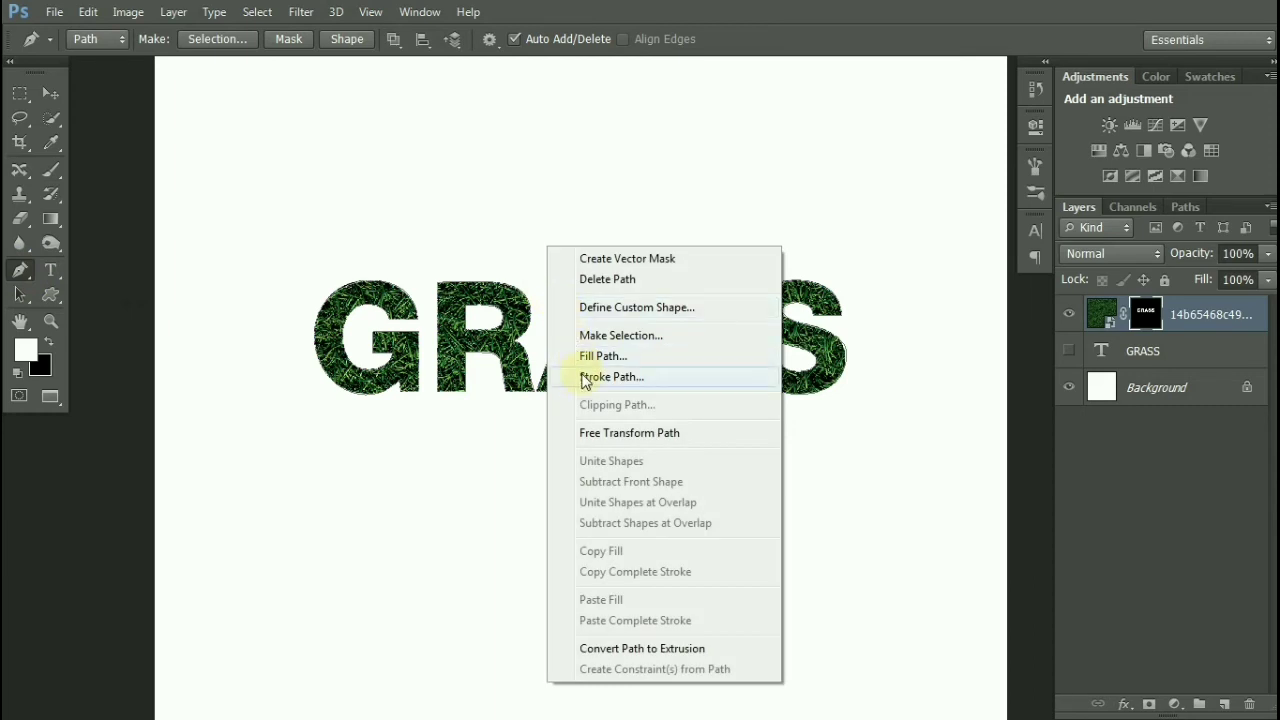
click(612, 376)
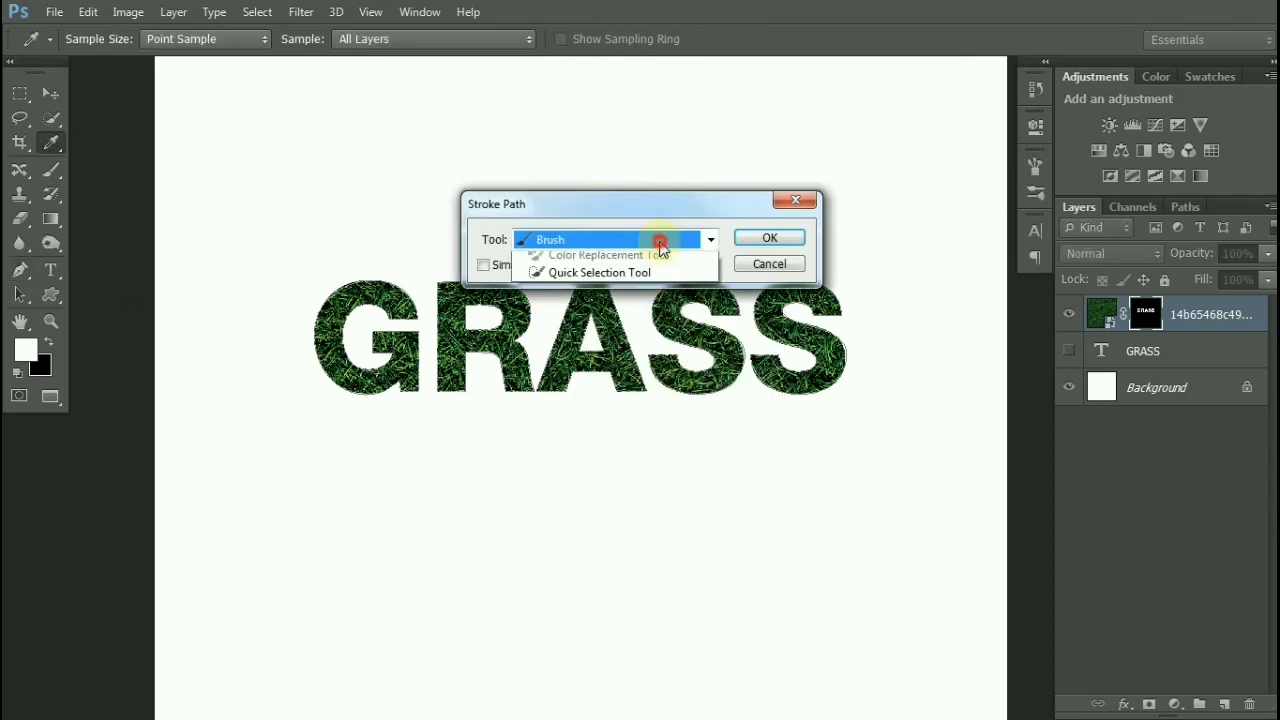
click(770, 236)
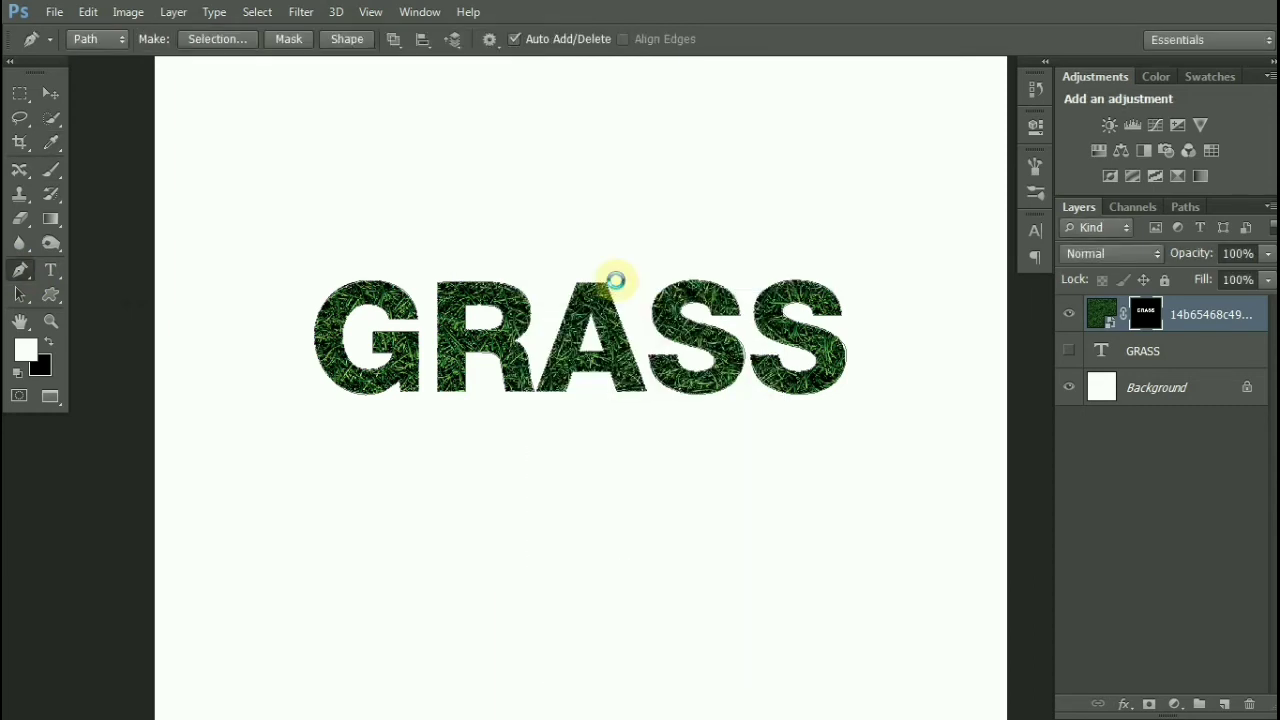